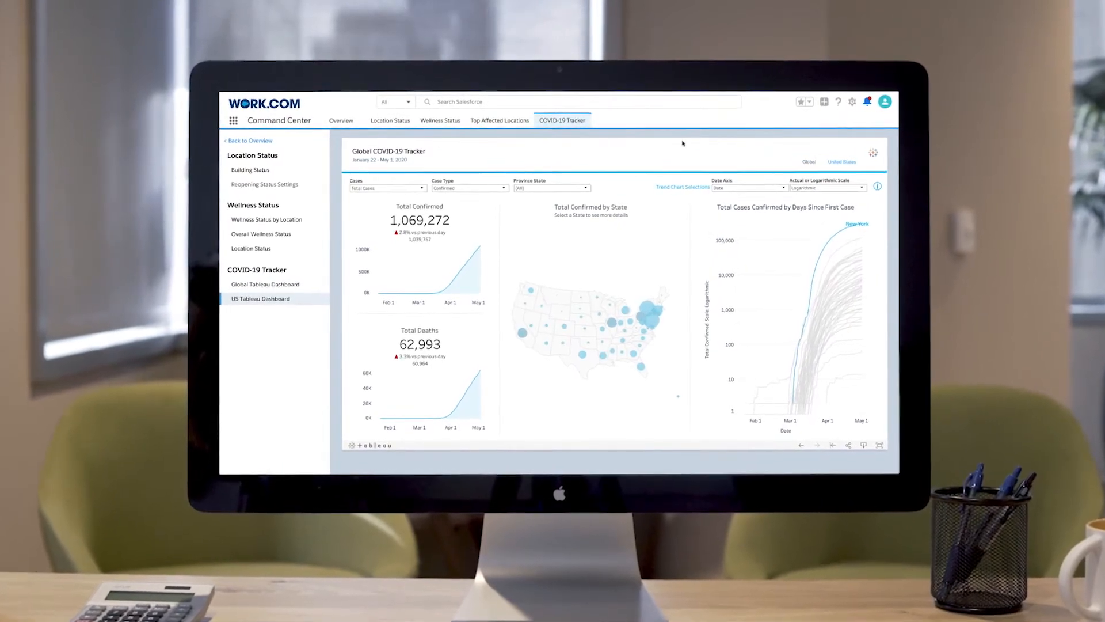
Open the Collect Contact Information task for the exposed employee in Contact Tracing
click(439, 120)
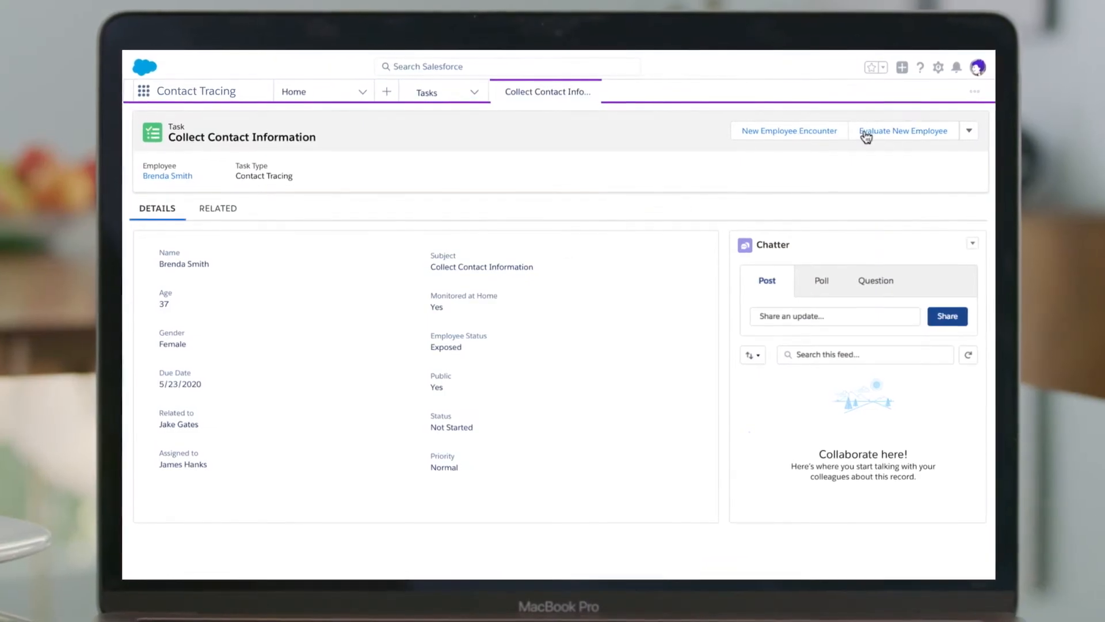
Evaluate the new employee's health status and accept both disclosure and consent agreements
click(903, 131)
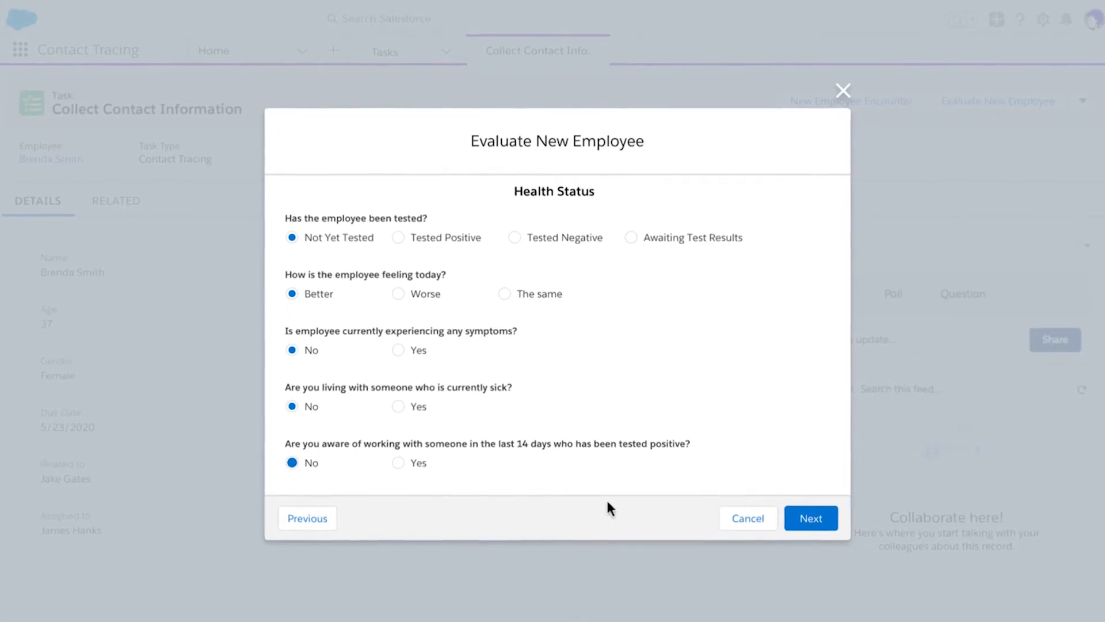
click(811, 518)
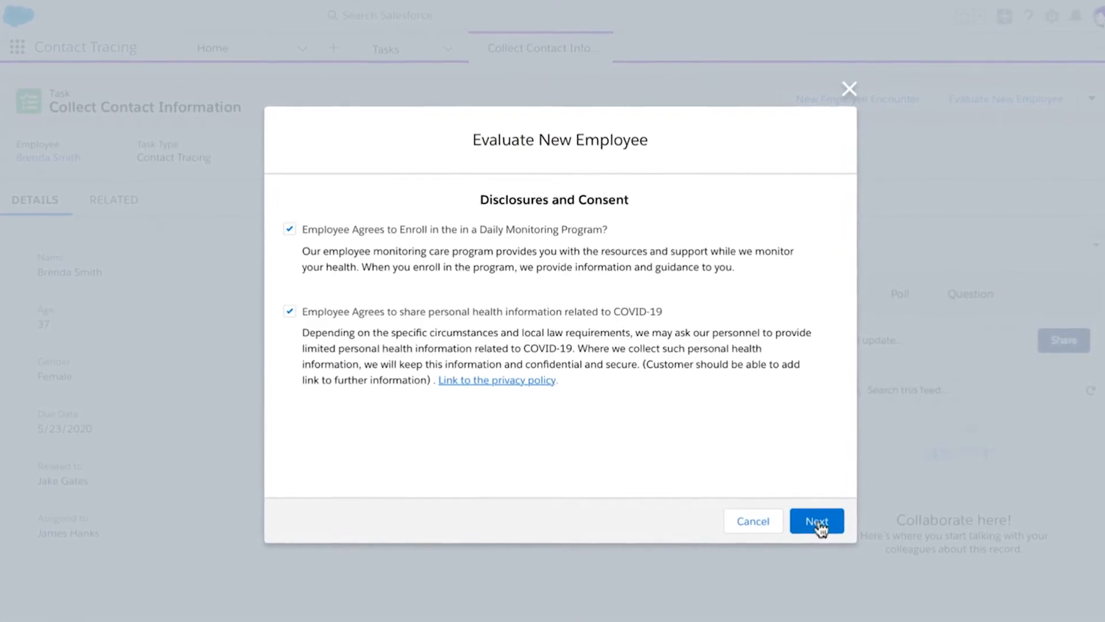
click(817, 521)
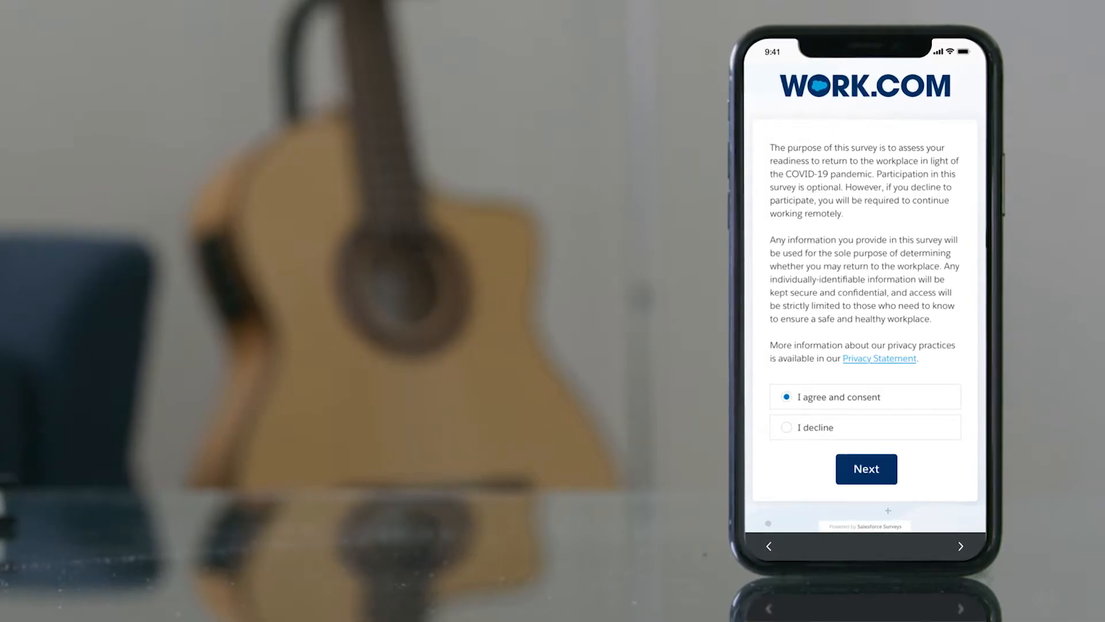
Answer the survey: I agree and consent, No positive test, All statements are True
click(866, 468)
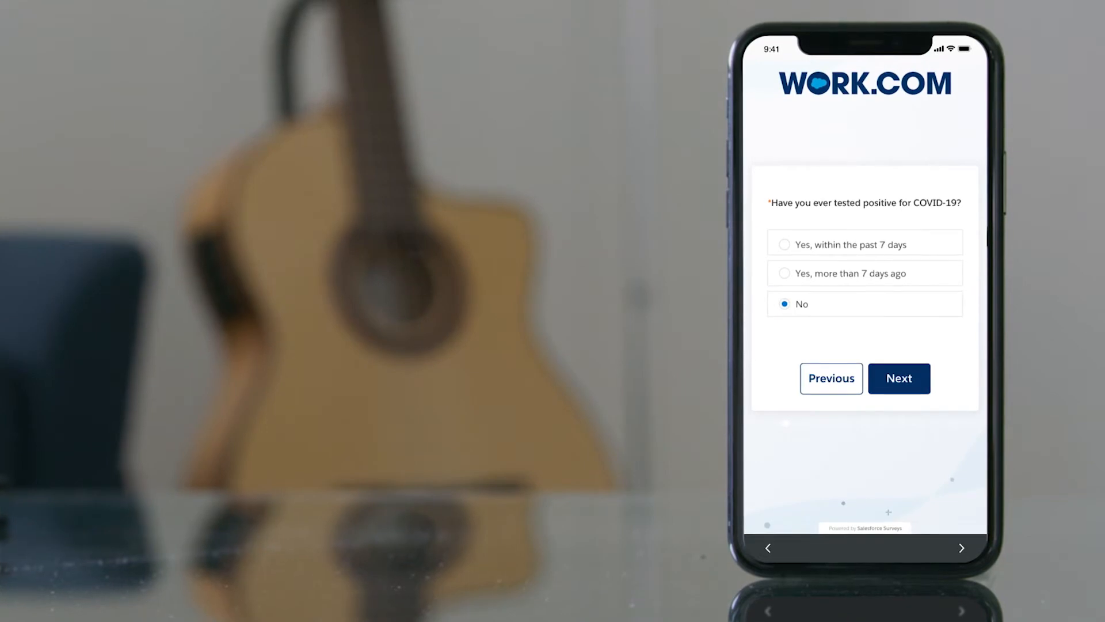
click(898, 378)
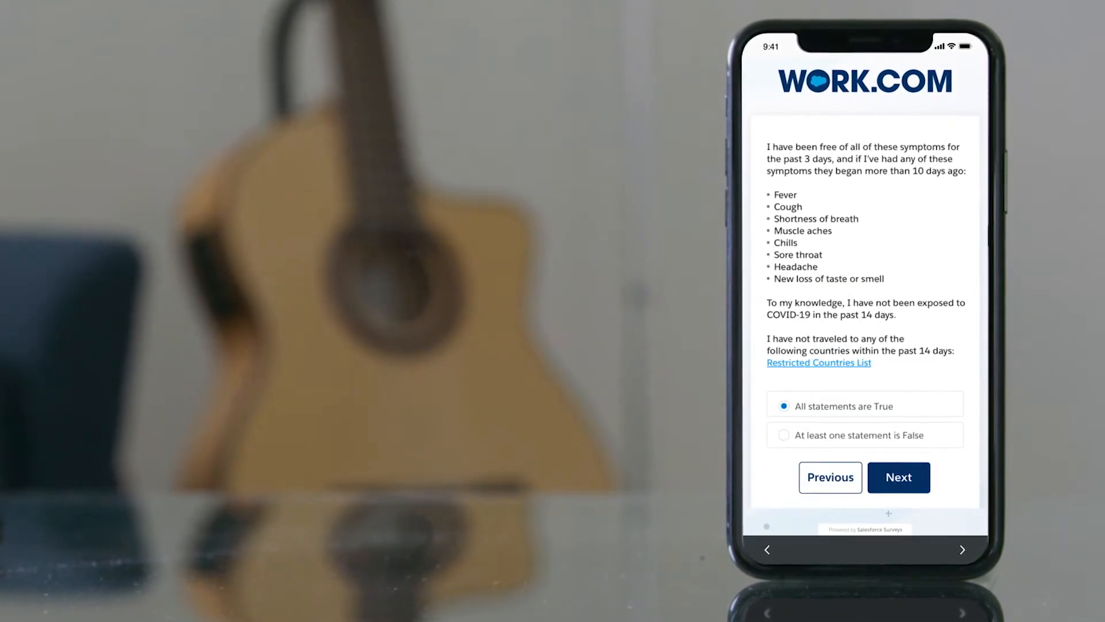
click(898, 478)
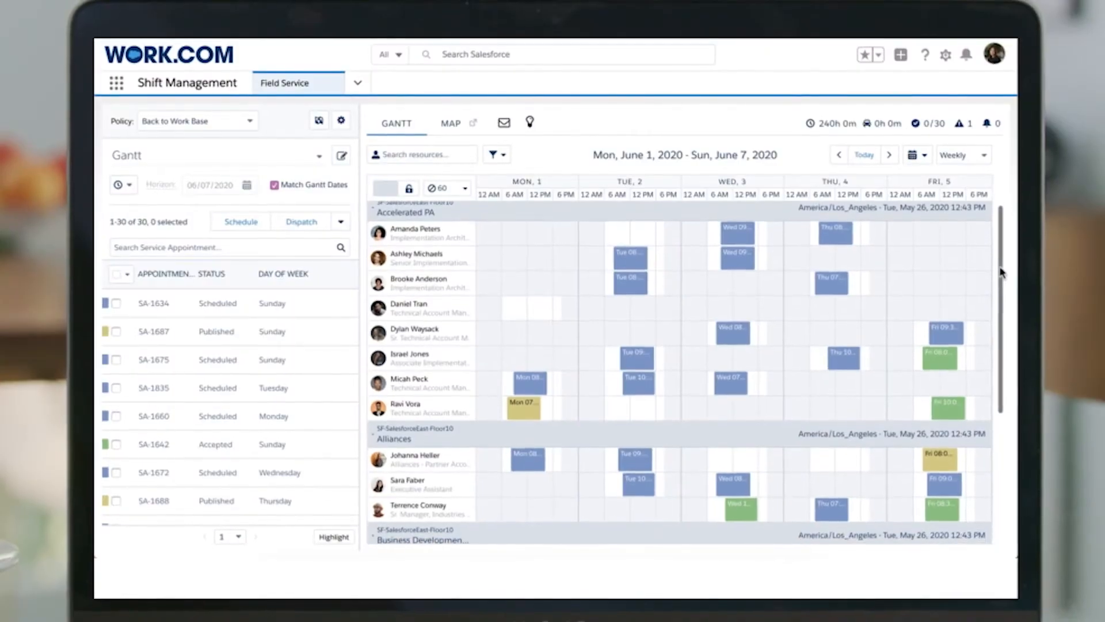
Scroll the Gantt schedule down to the Business Development team's shifts
scroll(down, 3)
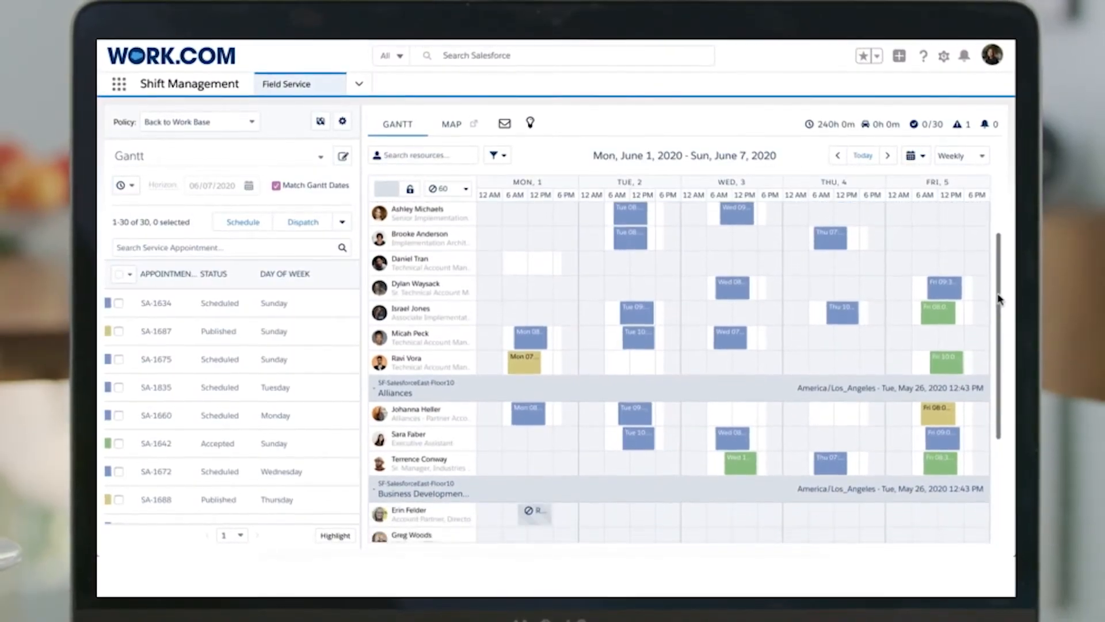
scroll(down, 3)
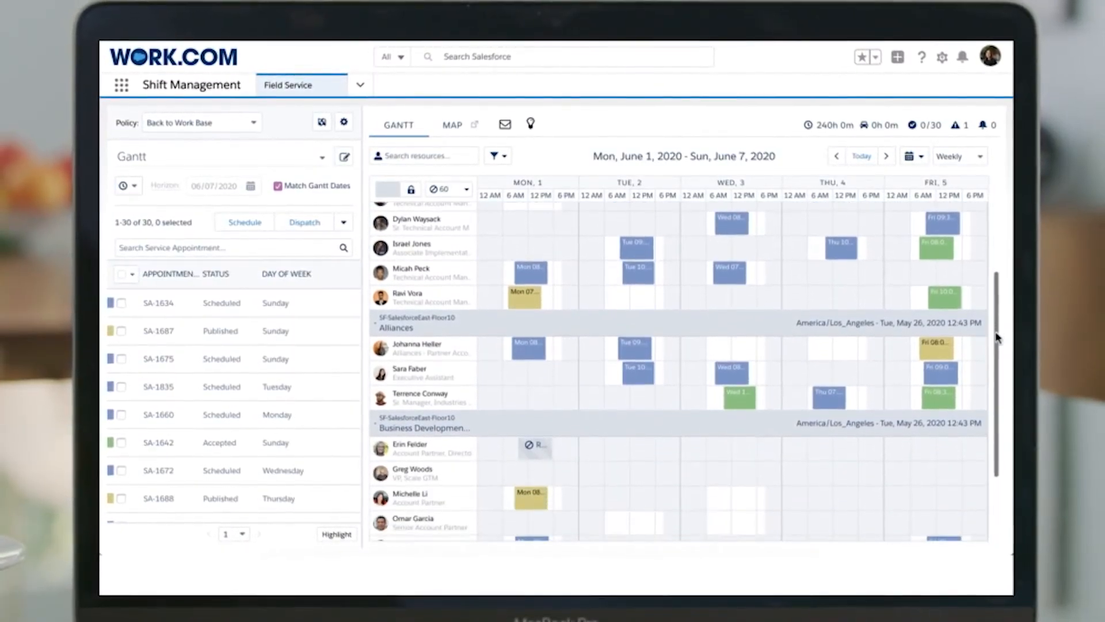
scroll(down, 3)
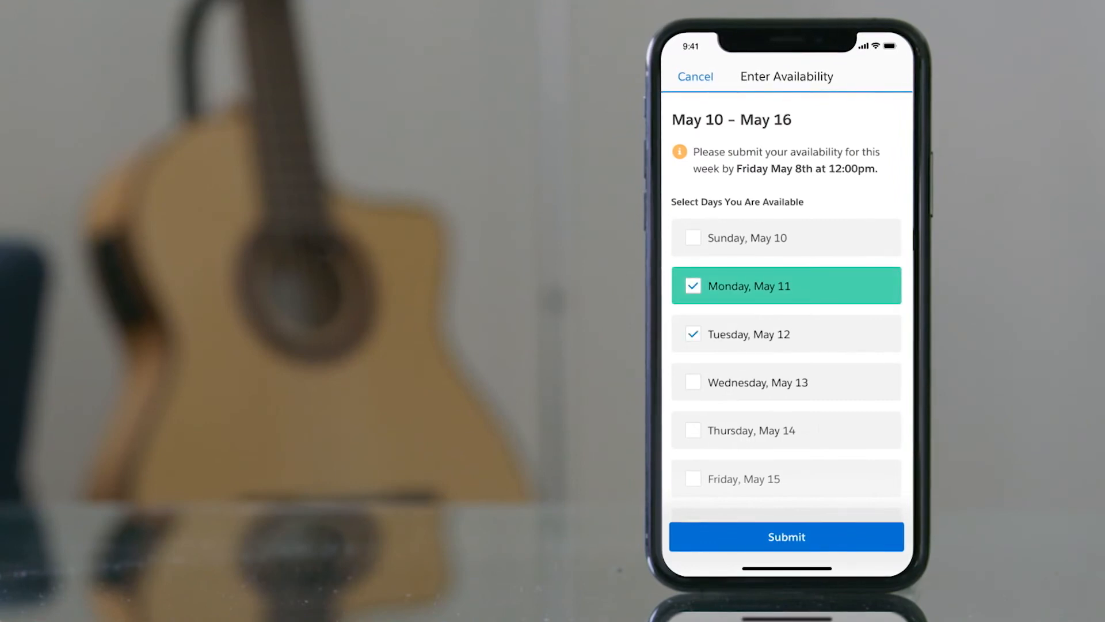
Submit Monday and Tuesday availability and confirm the May 11 arrival pass for 9:15–9:45am
click(785, 536)
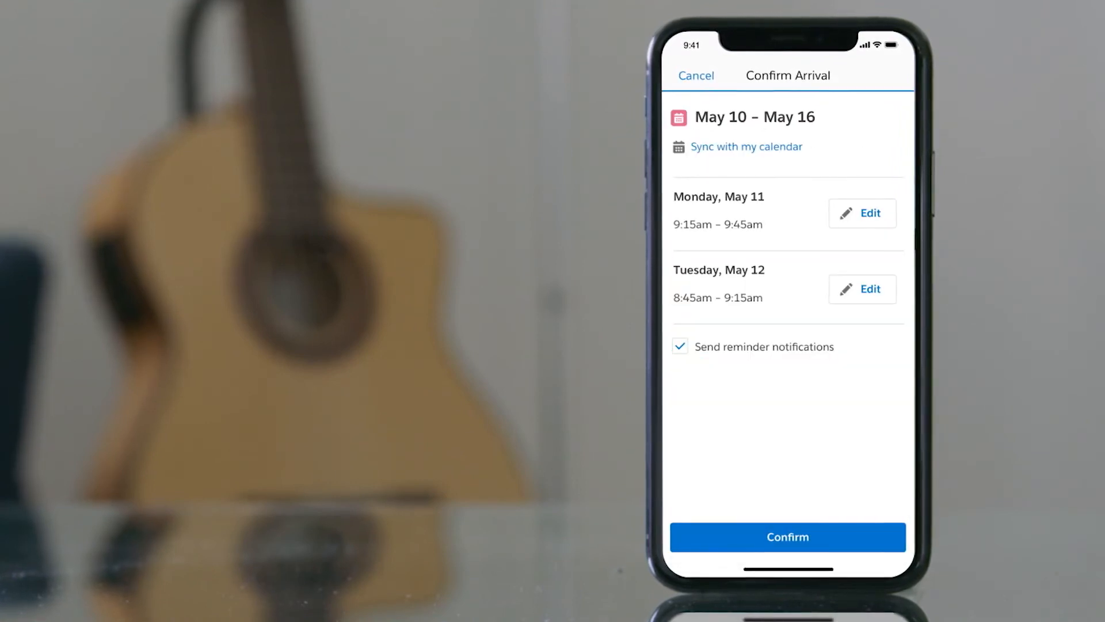
click(788, 536)
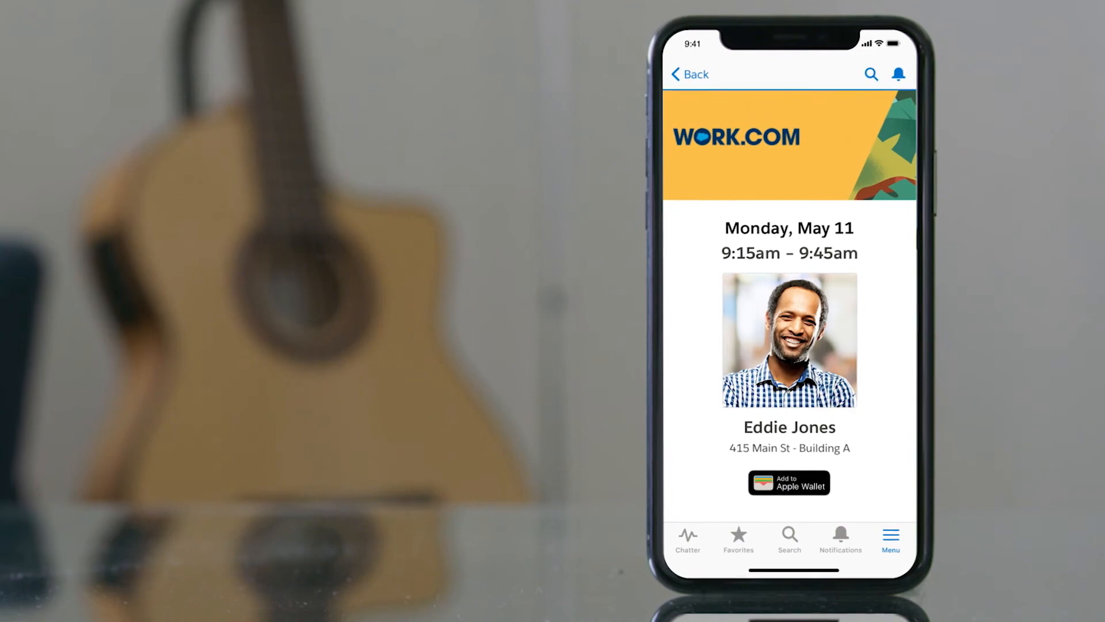